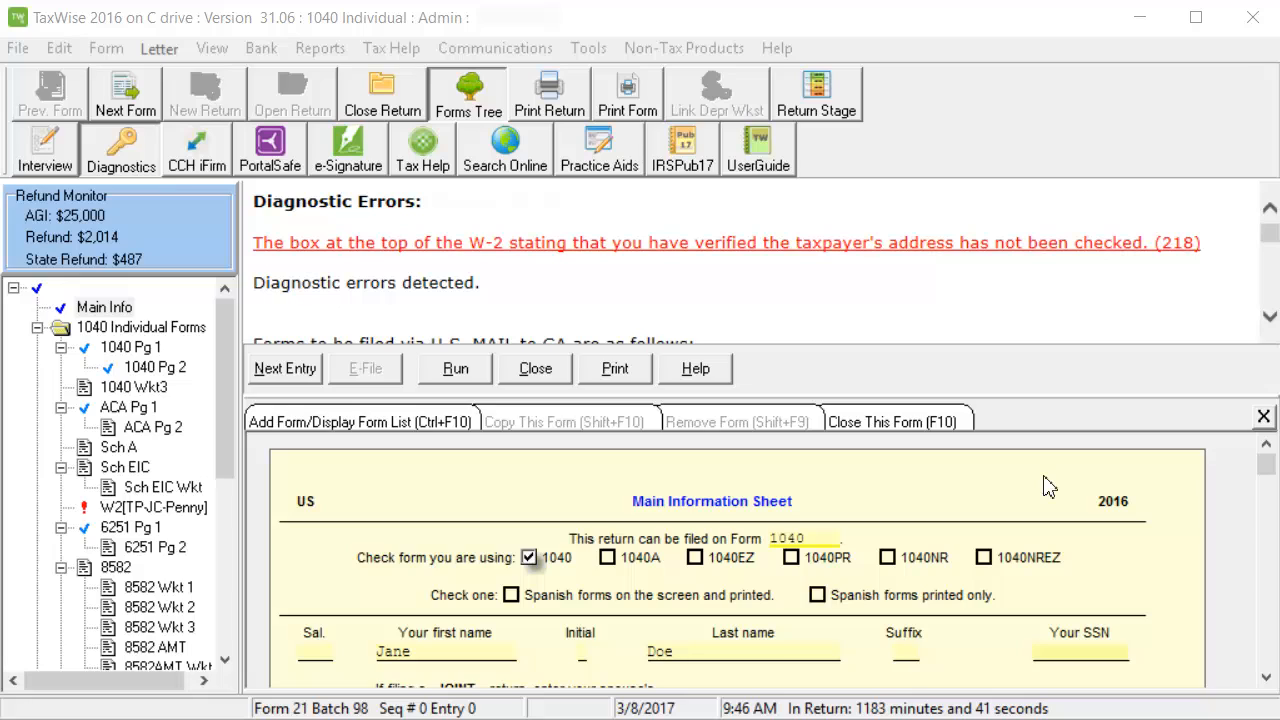
pyautogui.moveTo(1048, 480)
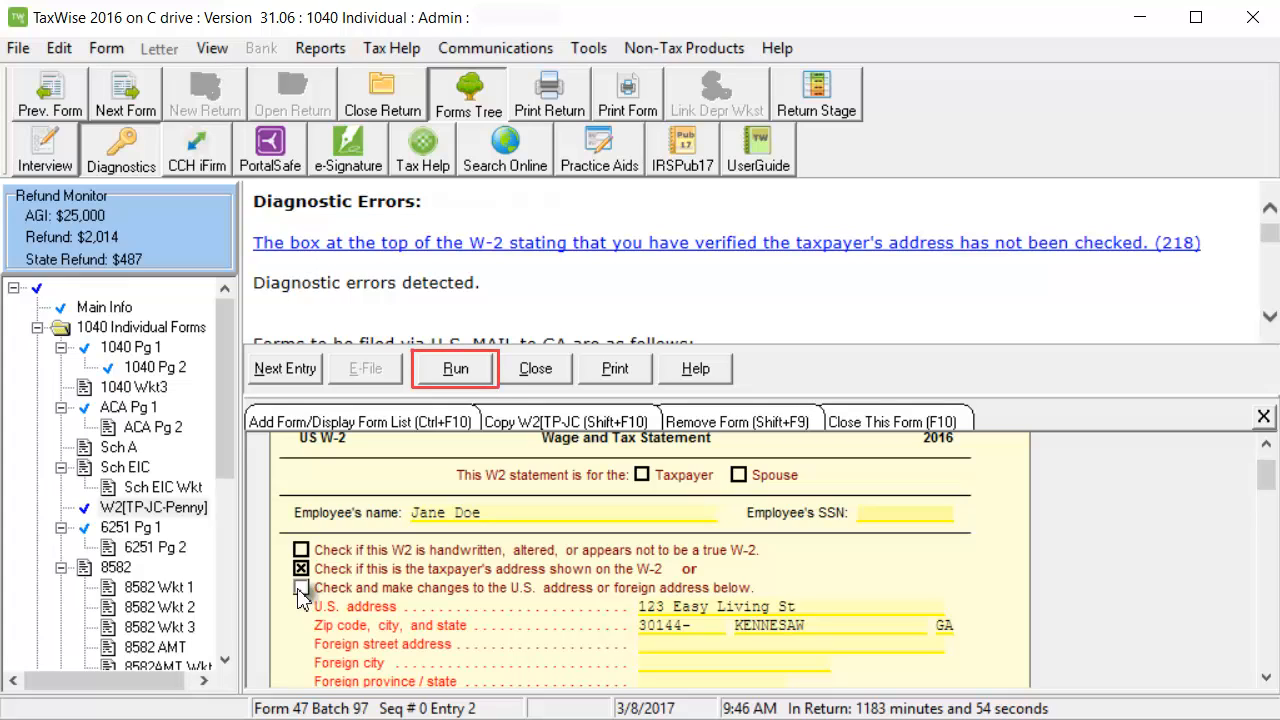
# Step: Rerun diagnostics and request the US and GA e-files, which surfaces InCareOfNm validation errors
pyautogui.click(456, 368)
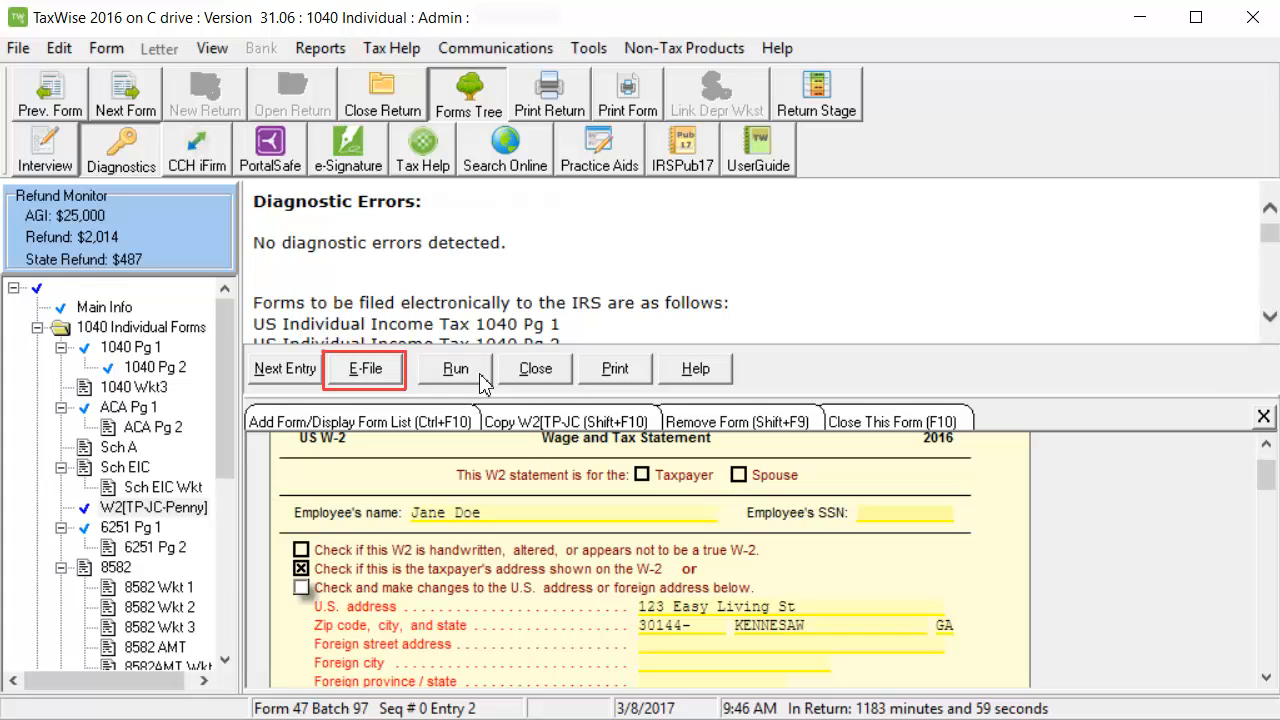
pyautogui.moveTo(390, 384)
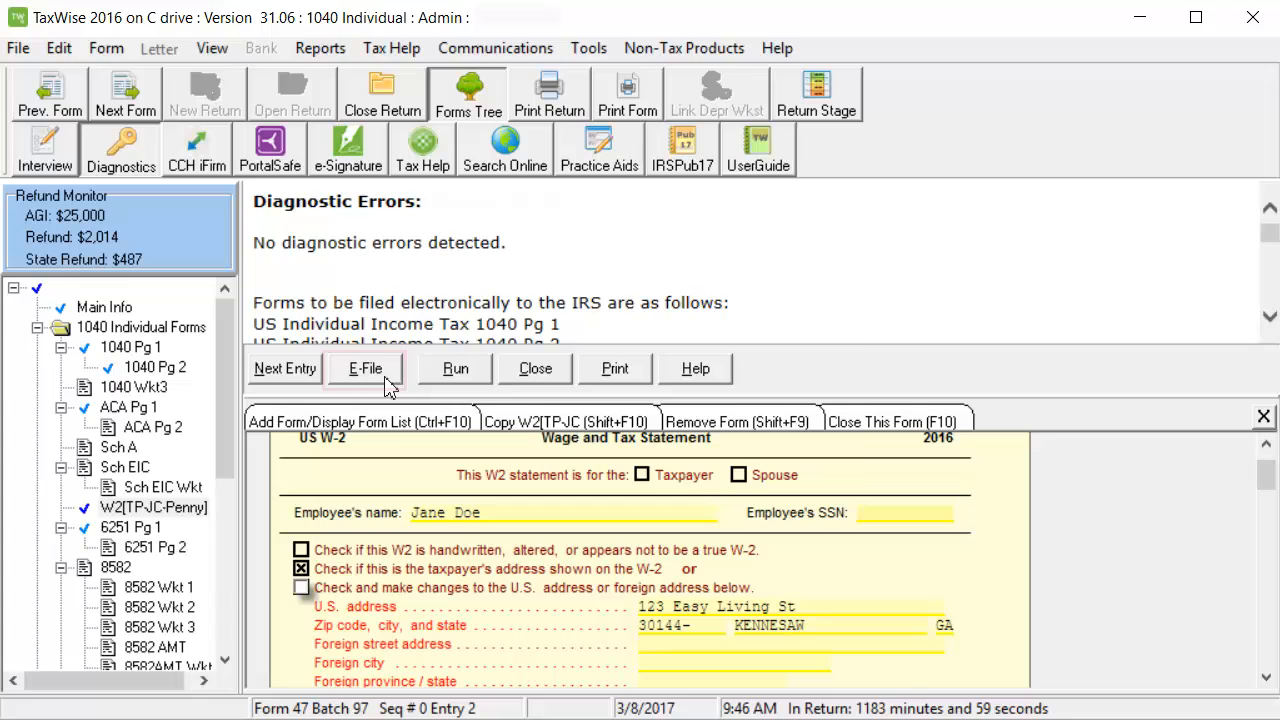
pyautogui.click(364, 368)
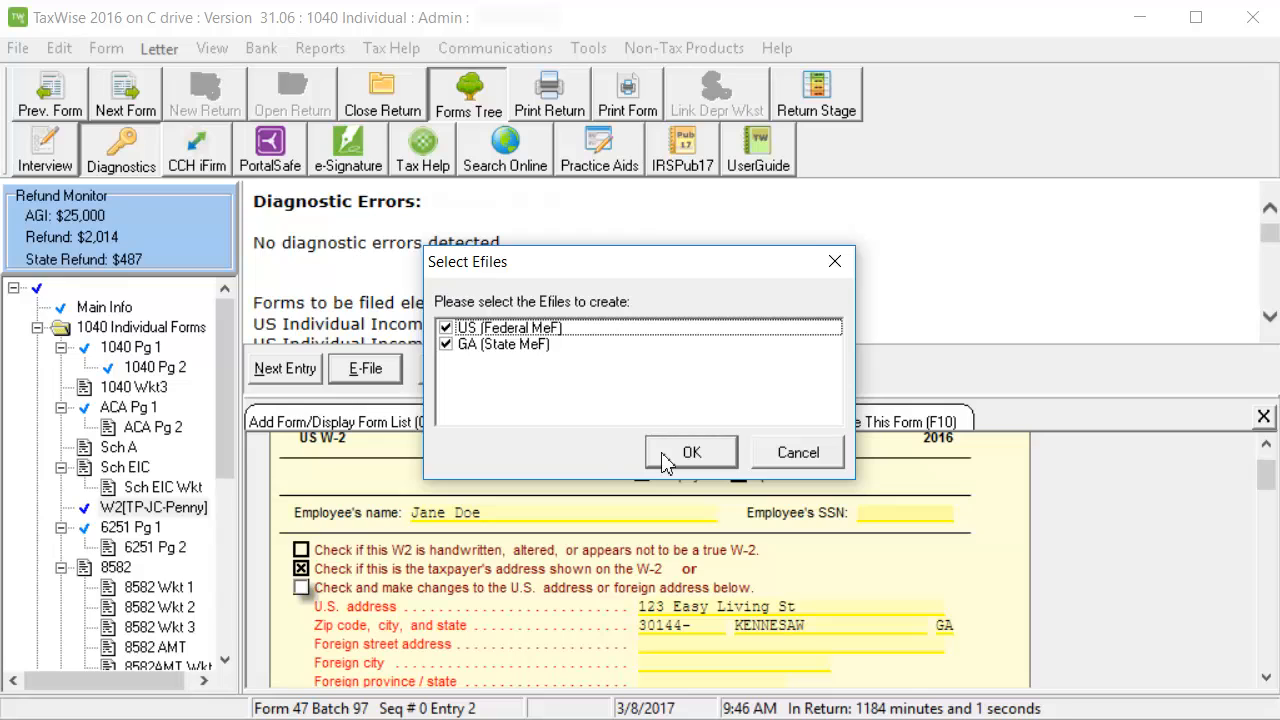
pyautogui.click(690, 452)
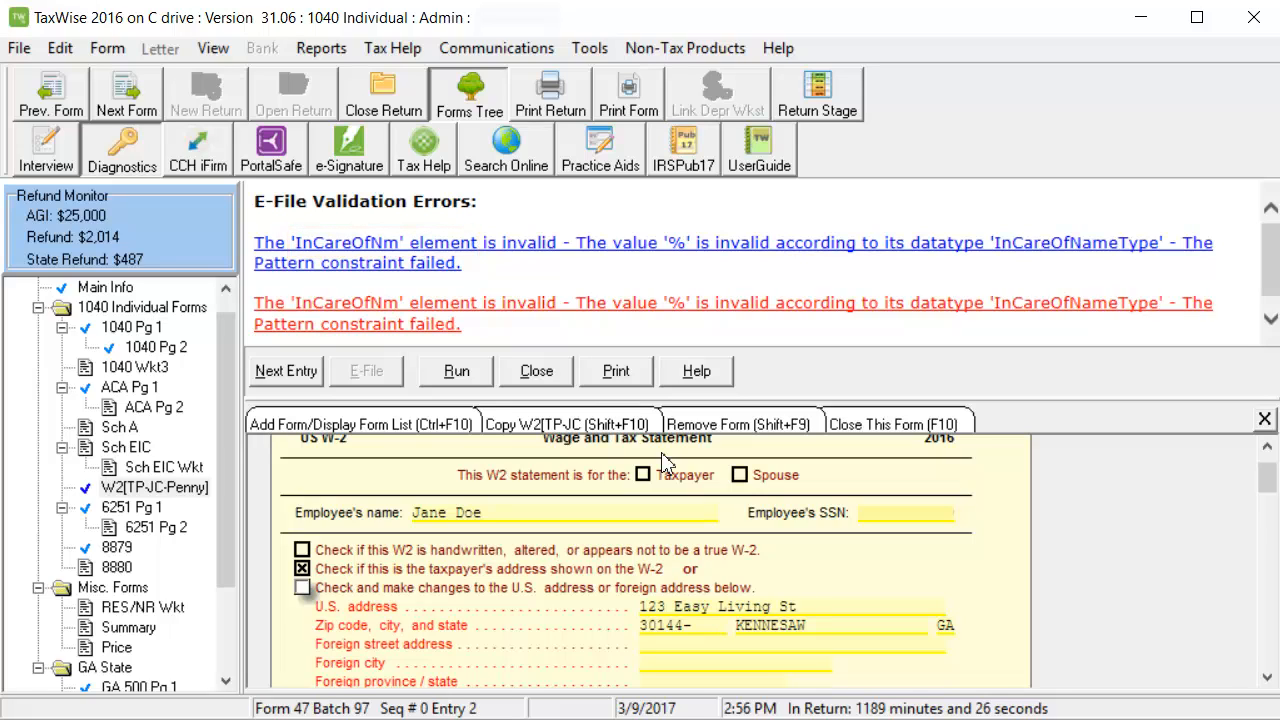
# Step: Jump from the InCareOfNm validation error to Name line 2 on the Main Info sheet
pyautogui.click(648, 242)
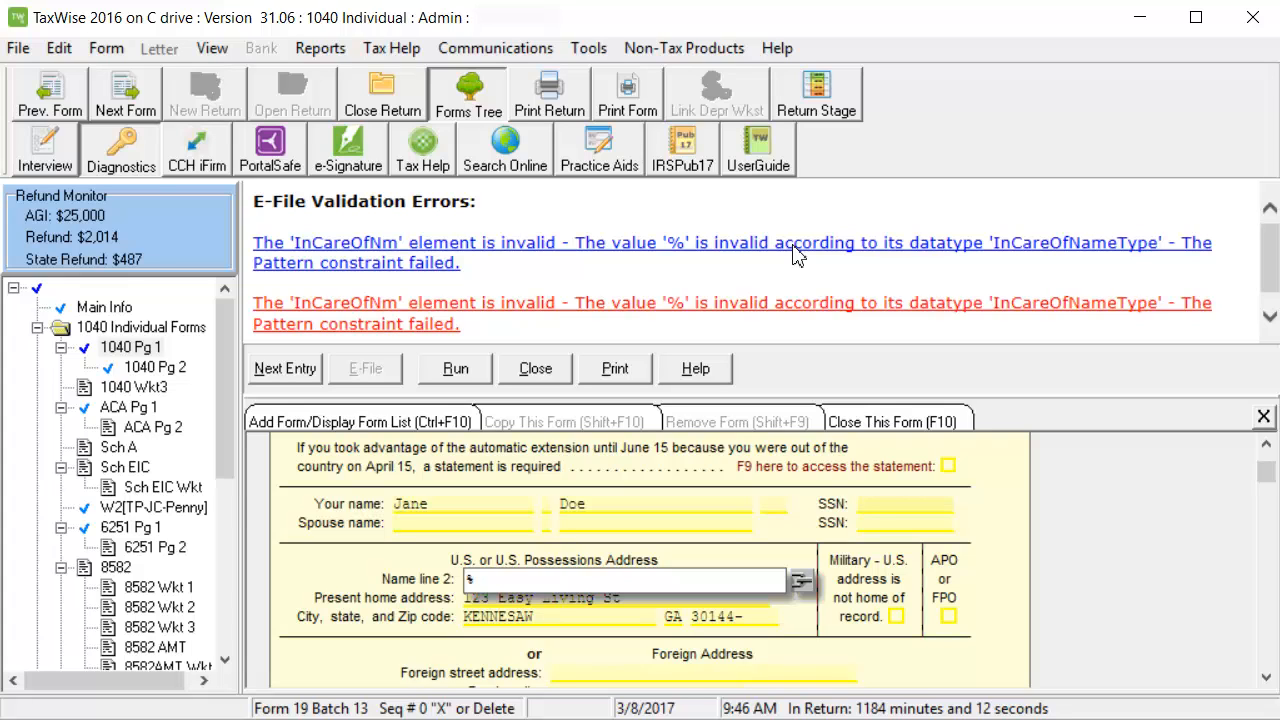
# Step: Delete the stray % from Name line 2 and rerun diagnostics to confirm no errors
pyautogui.click(104, 308)
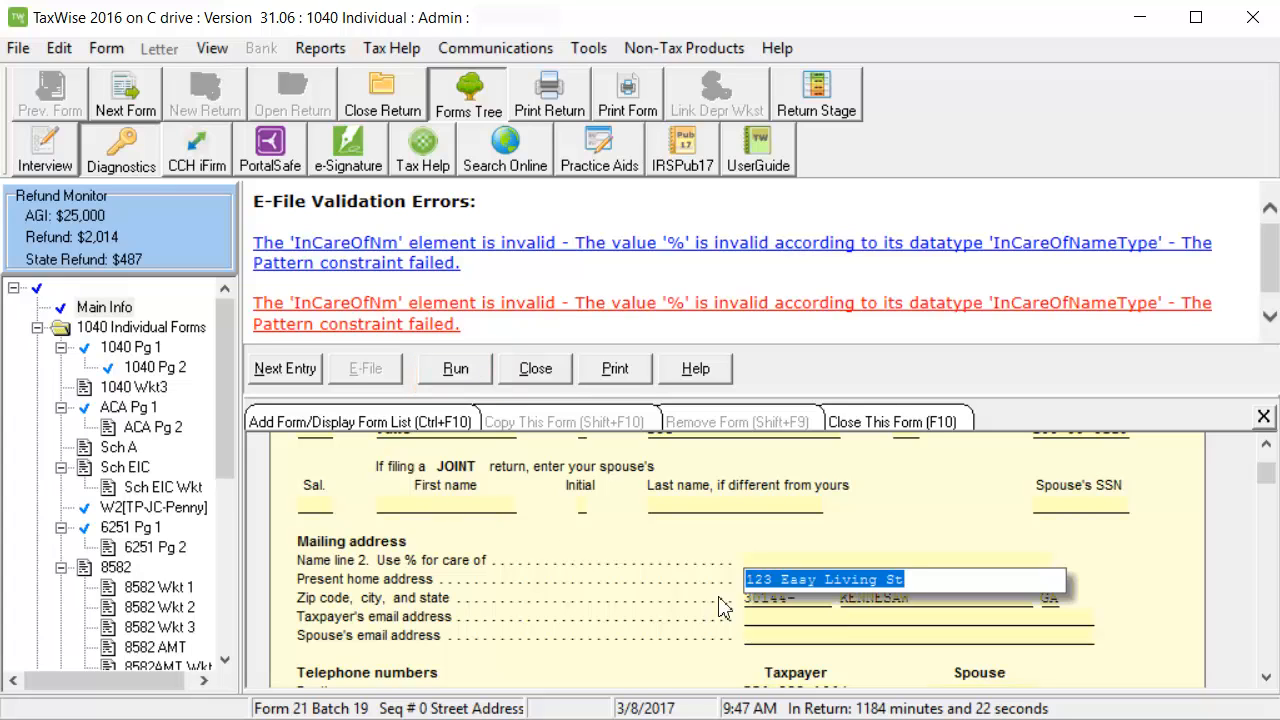
pyautogui.click(456, 368)
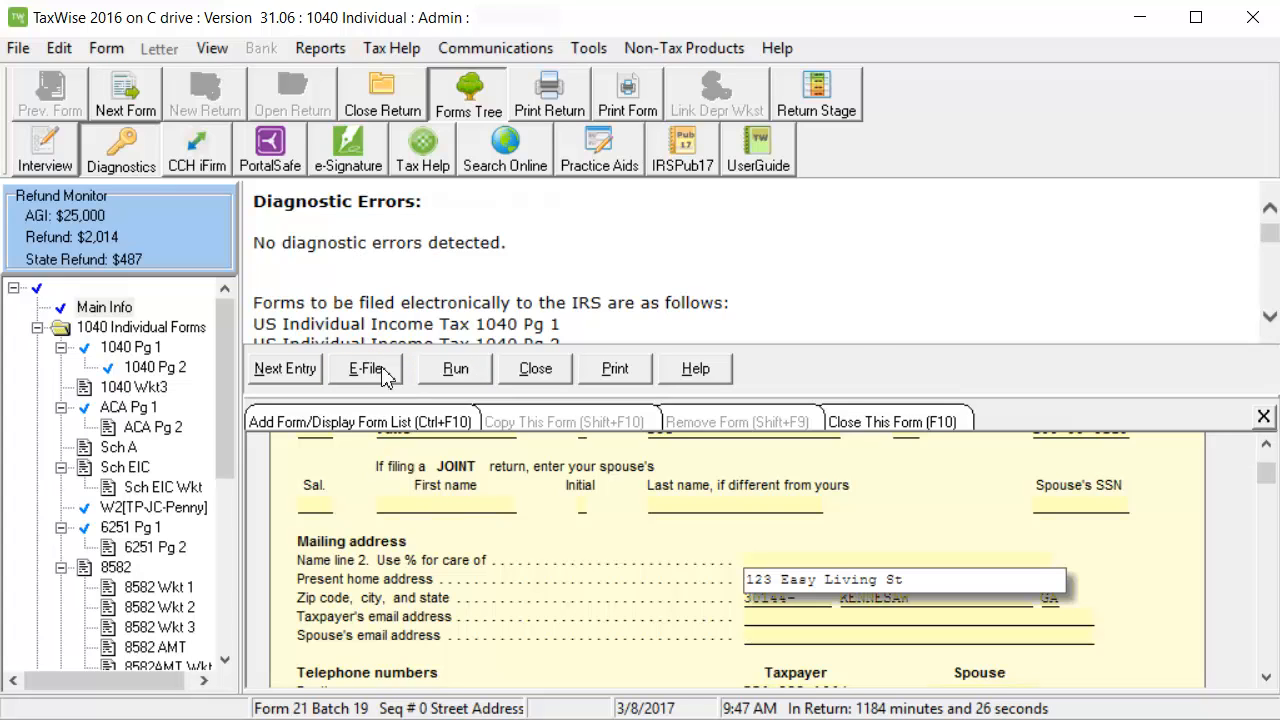
# Step: Create the US and GA electronic returns and acknowledge they were stored on disk
pyautogui.click(366, 368)
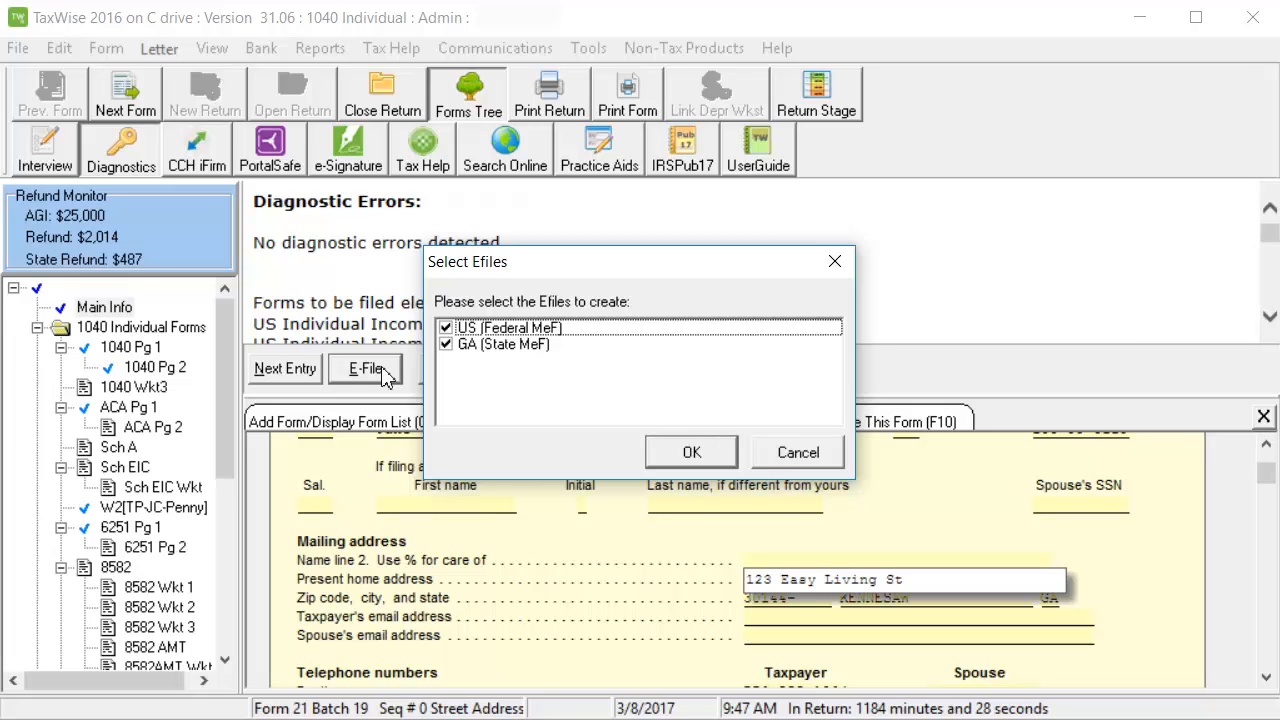
pyautogui.click(692, 452)
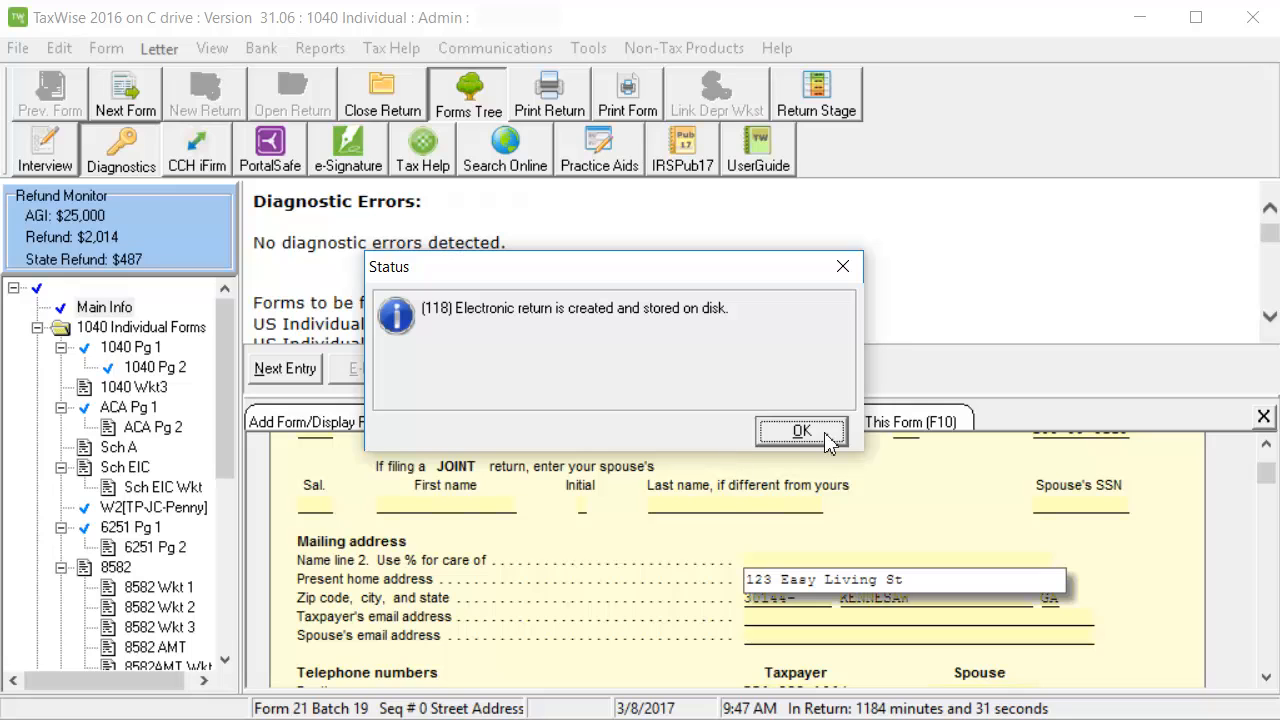
pyautogui.click(800, 430)
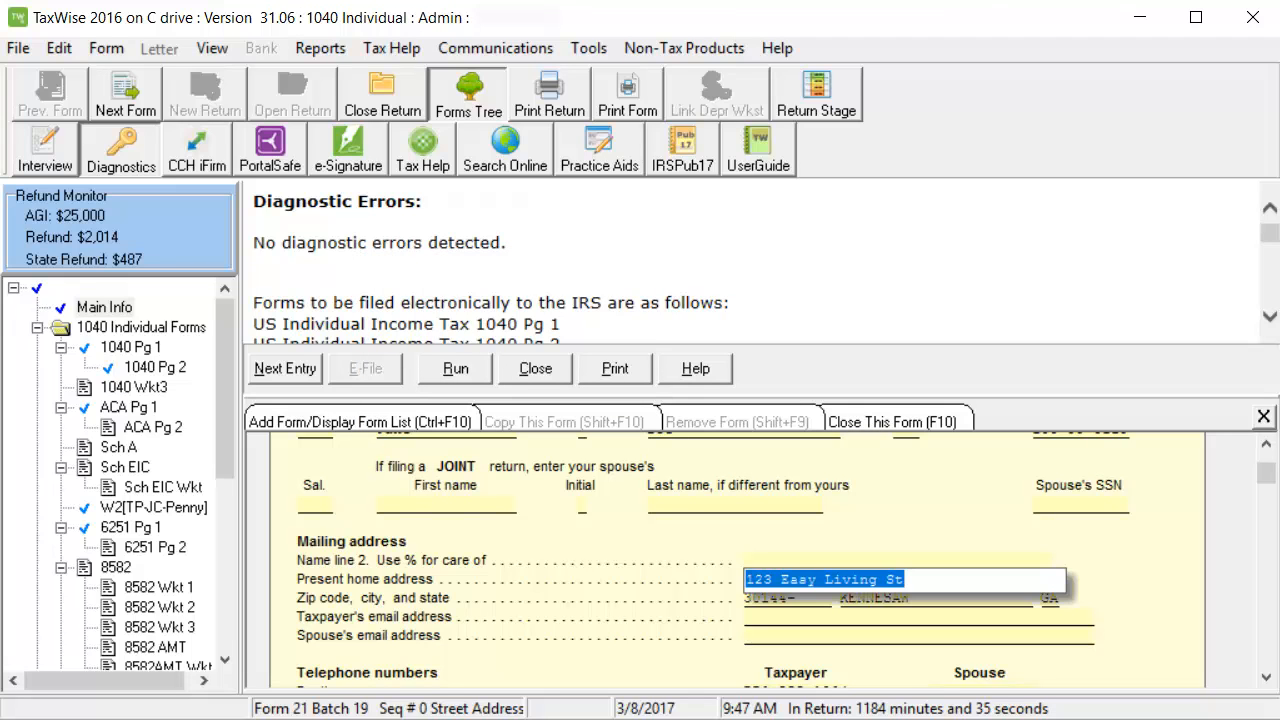